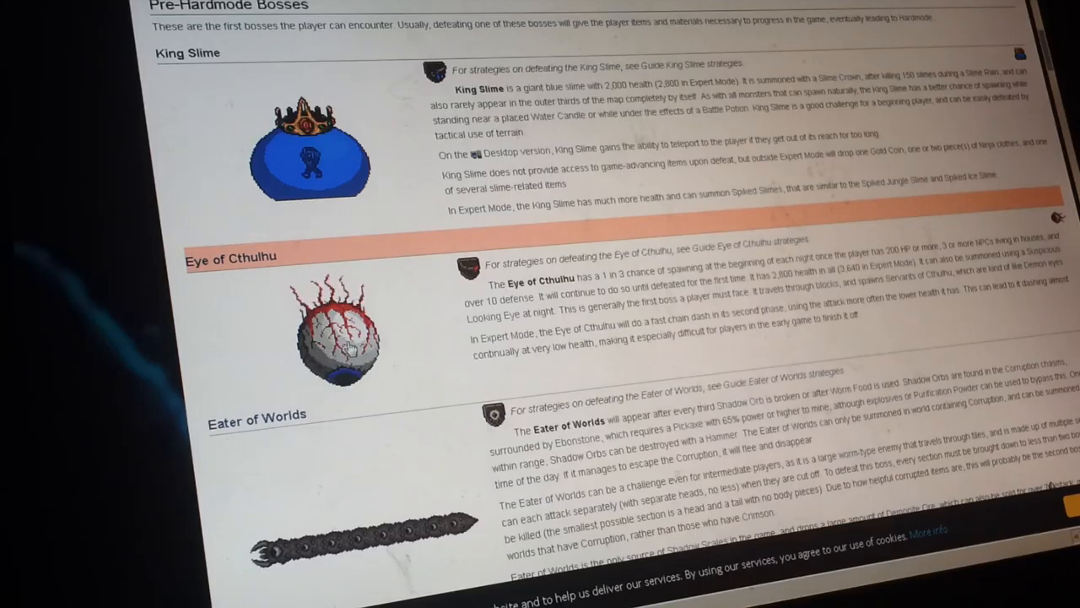
pyautogui.moveTo(337, 346)
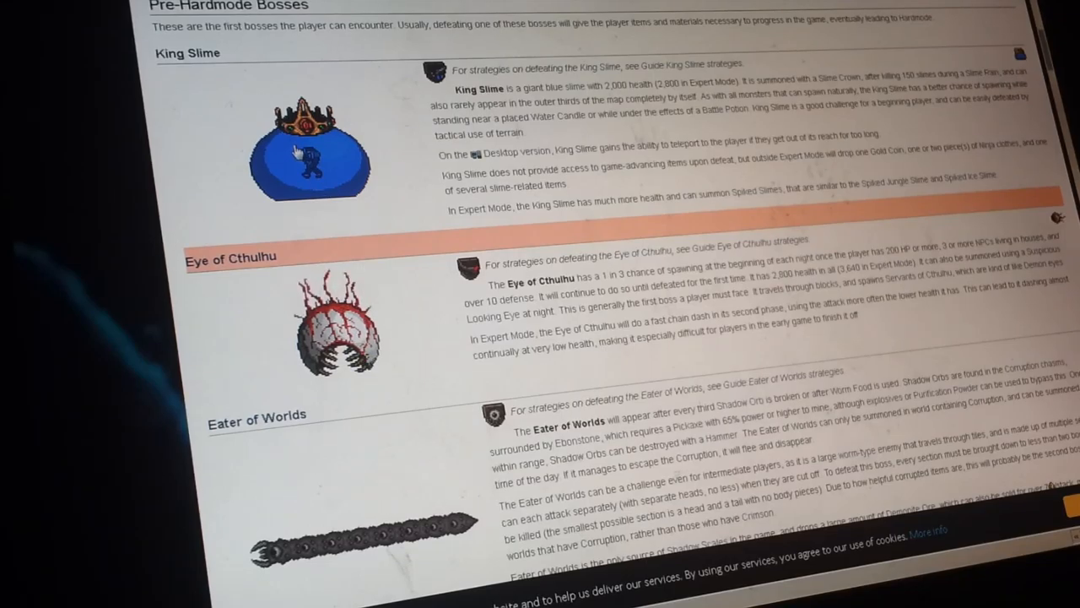
pyautogui.moveTo(329, 182)
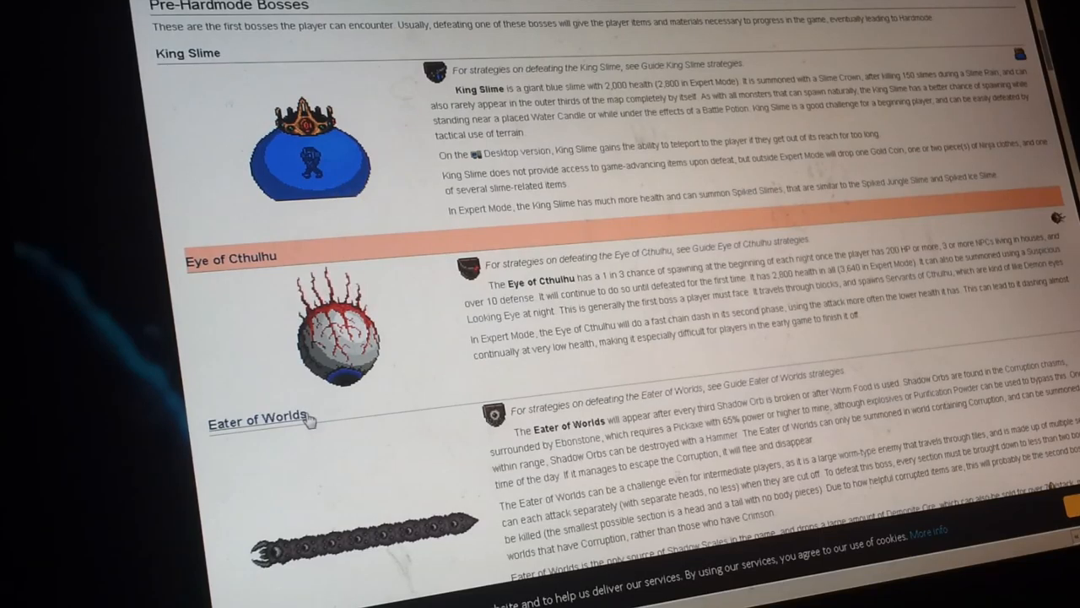
pyautogui.scroll(-3)
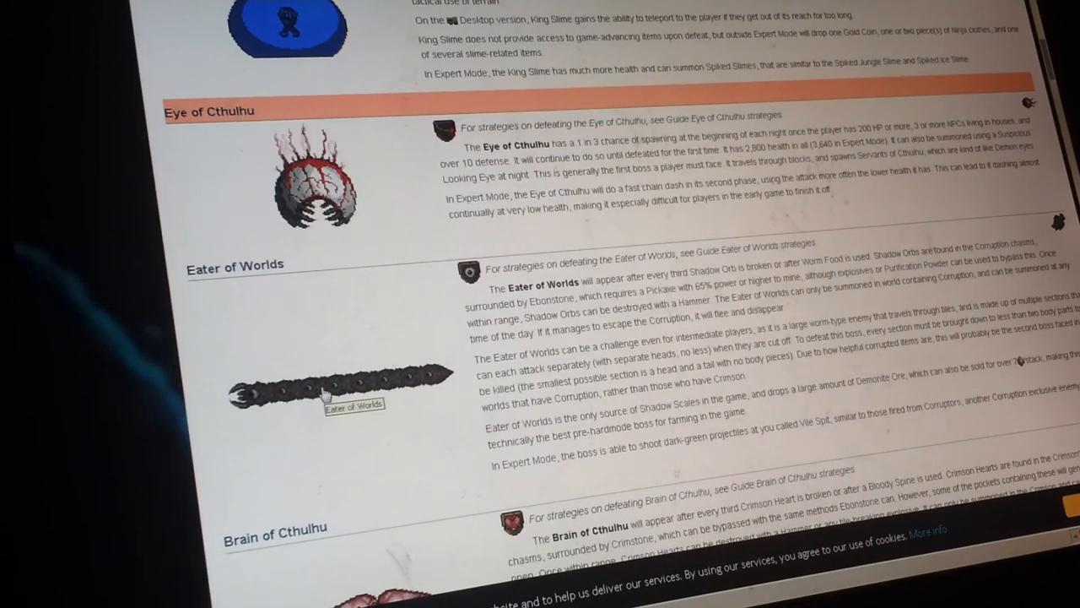
pyautogui.scroll(-3)
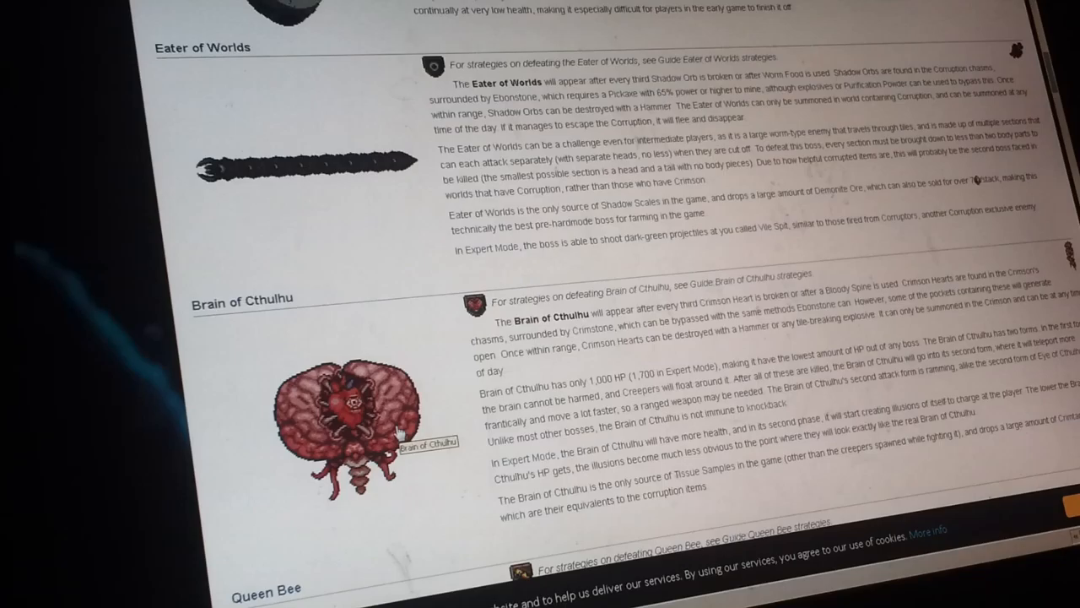
pyautogui.scroll(-3)
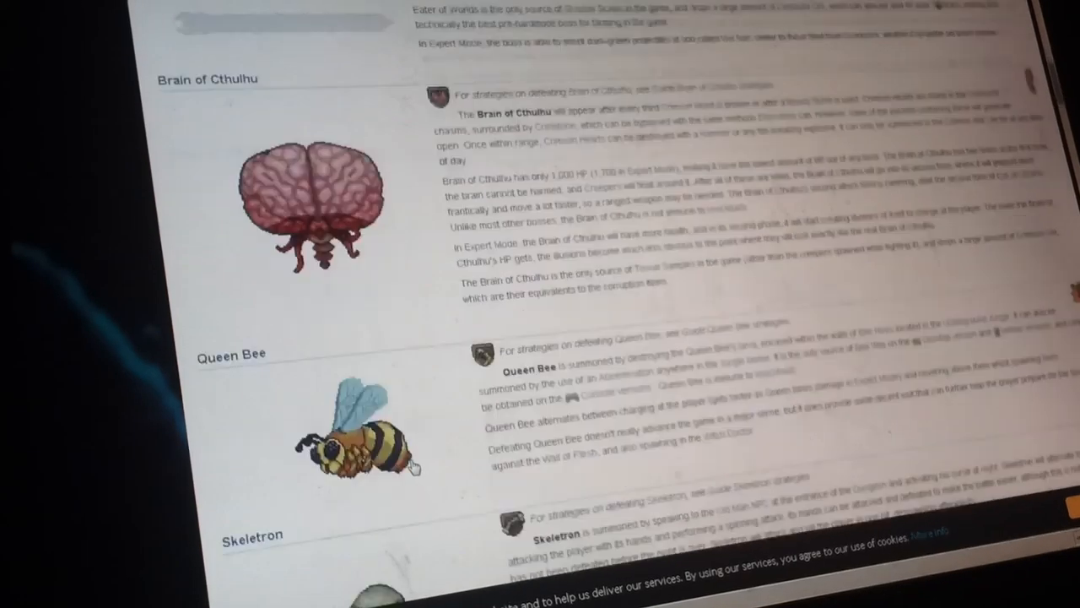
pyautogui.scroll(-3)
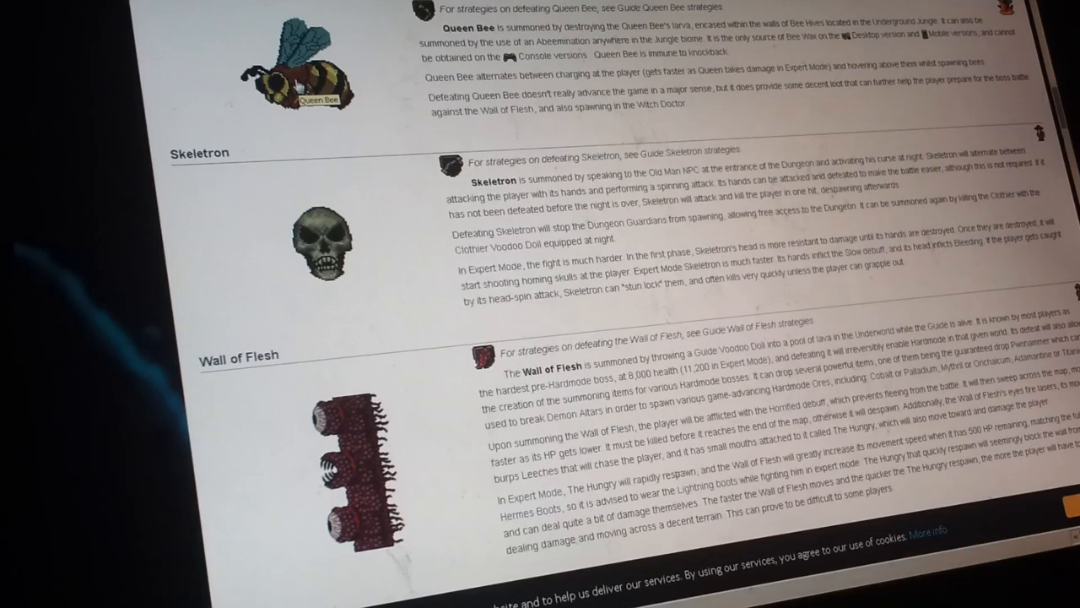
pyautogui.moveTo(356, 247)
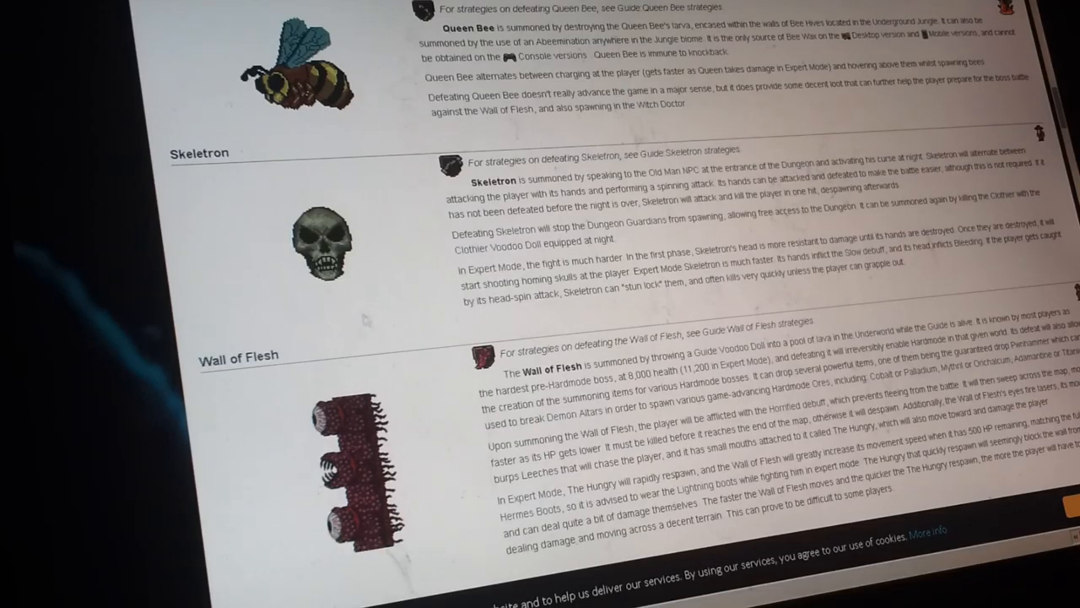
pyautogui.scroll(-3)
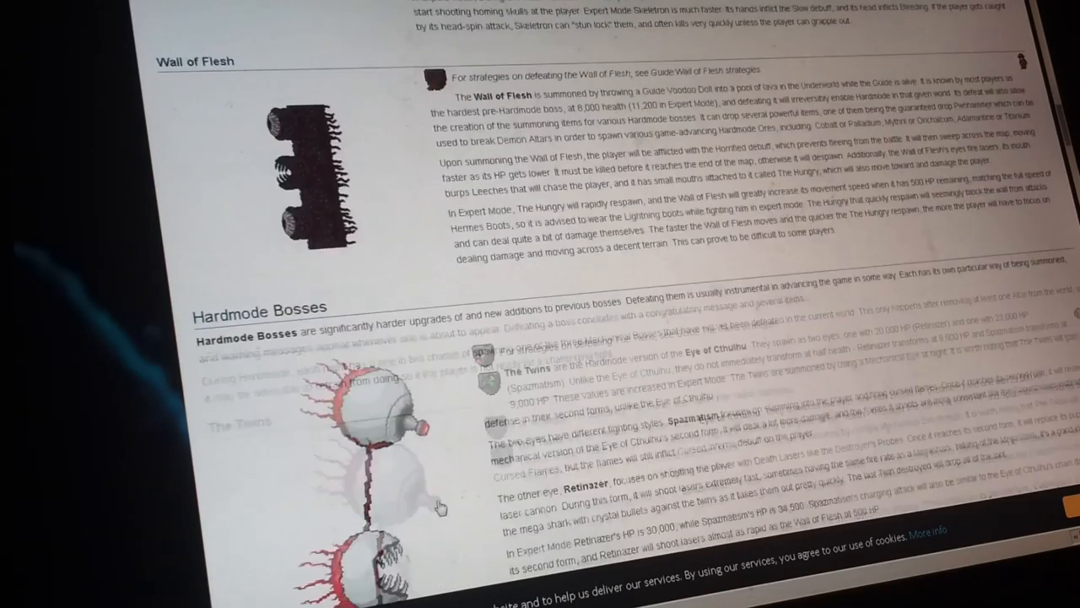
pyautogui.scroll(-3)
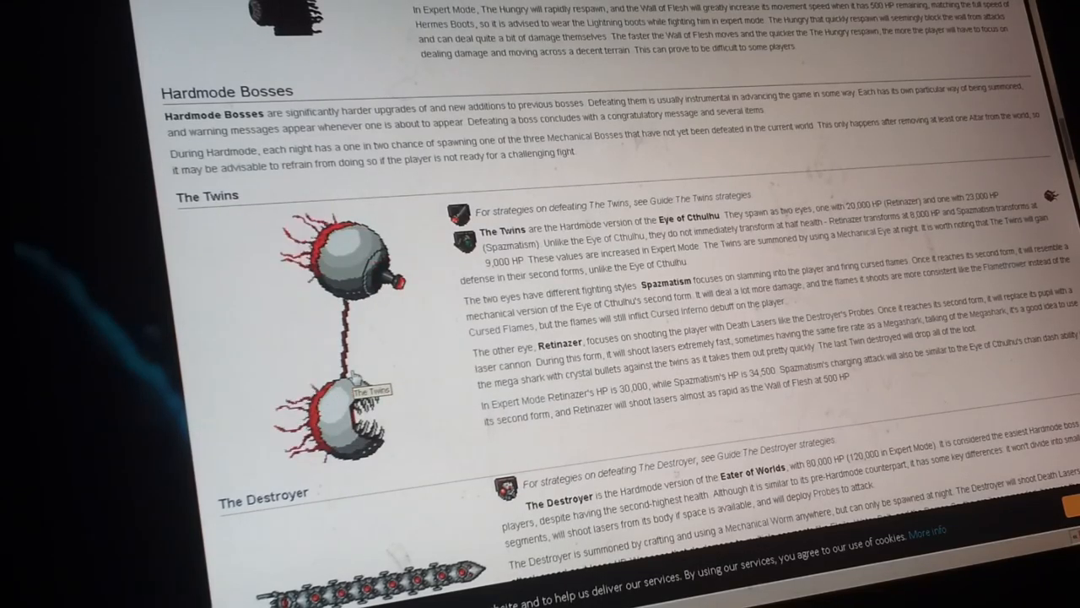
pyautogui.scroll(-3)
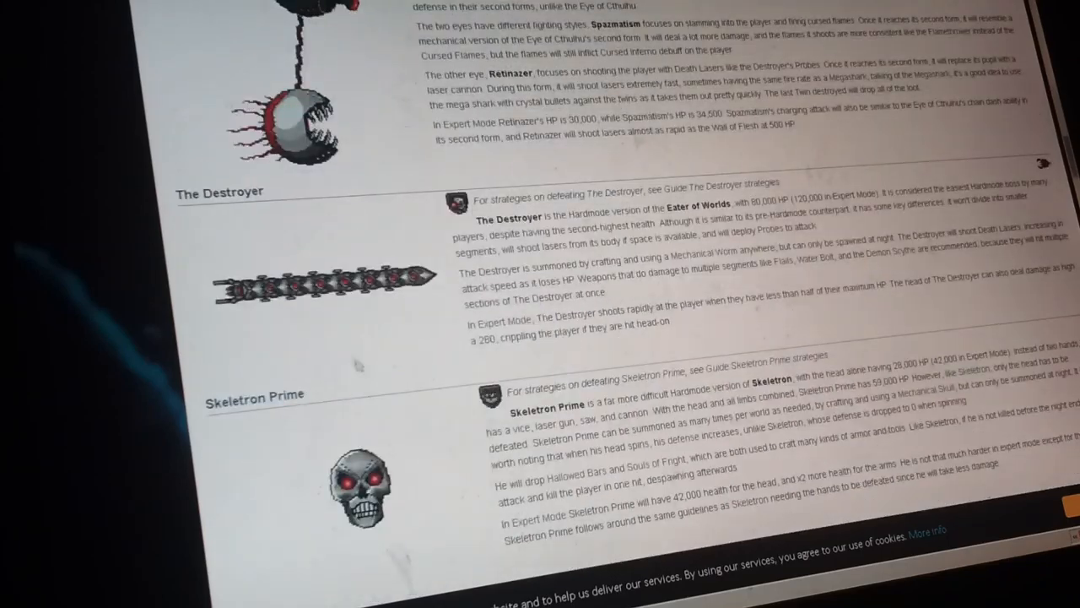
pyautogui.scroll(3)
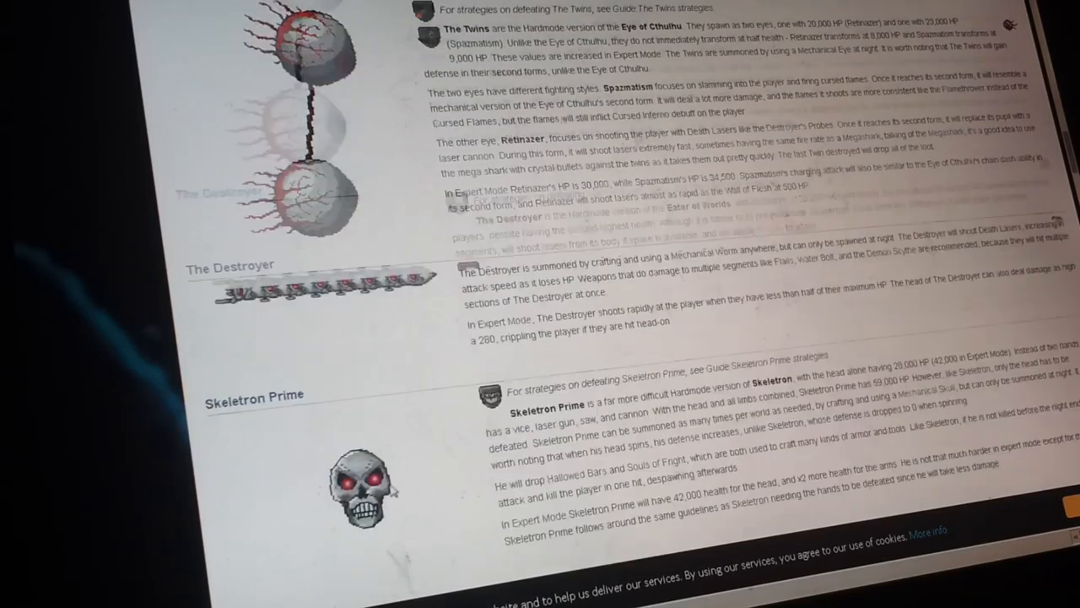
pyautogui.scroll(-3)
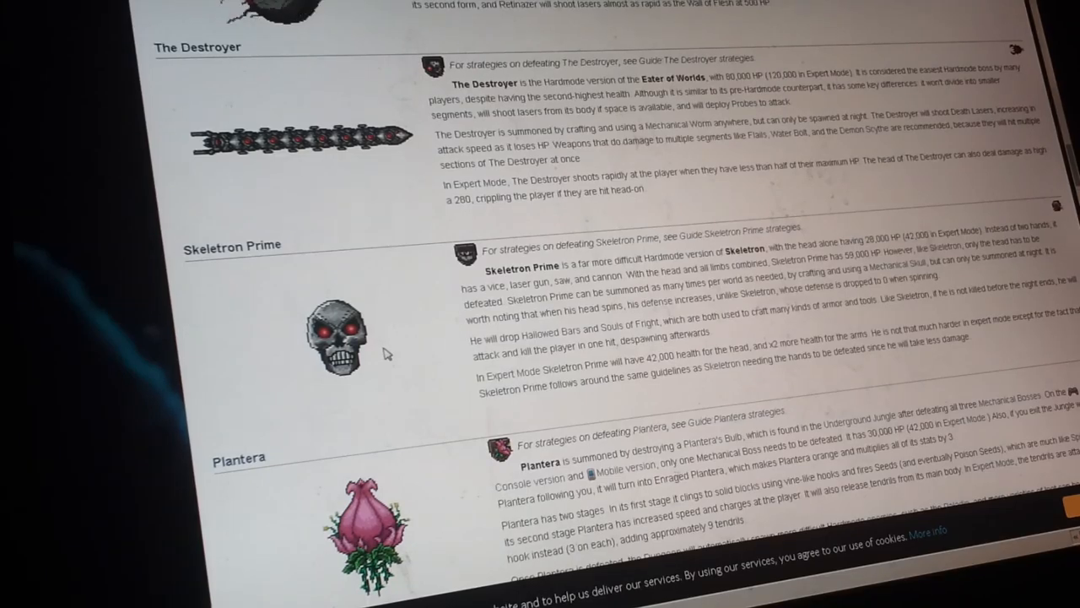
pyautogui.scroll(-3)
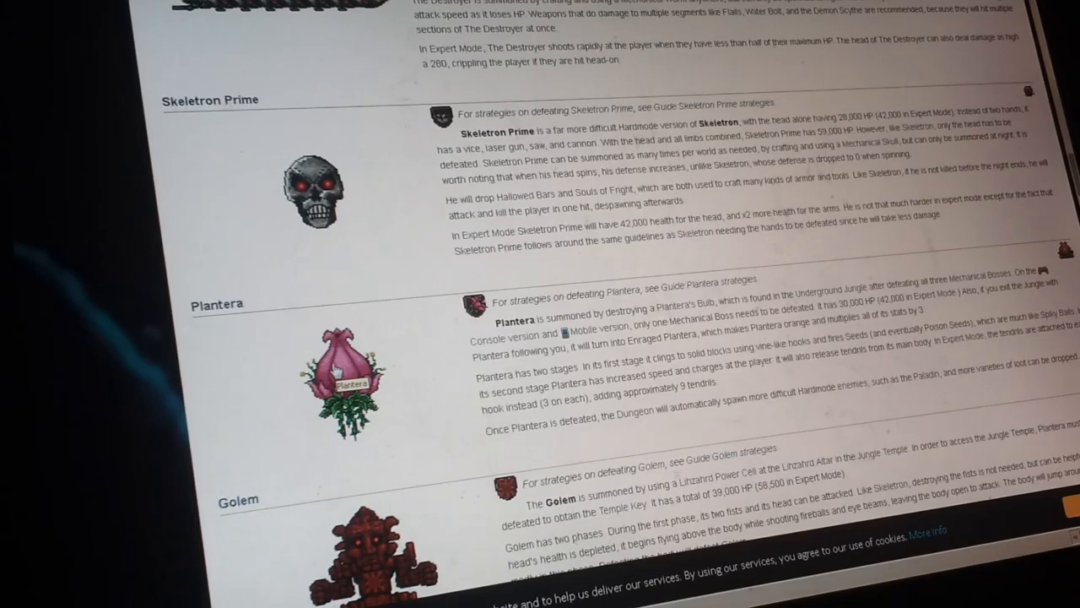
pyautogui.scroll(-3)
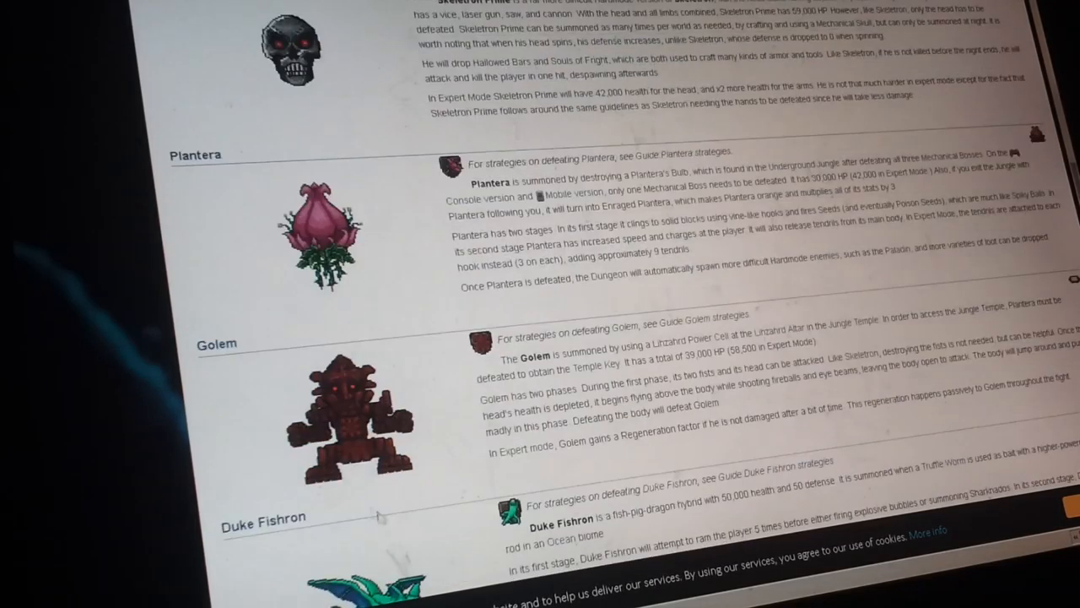
pyautogui.scroll(-3)
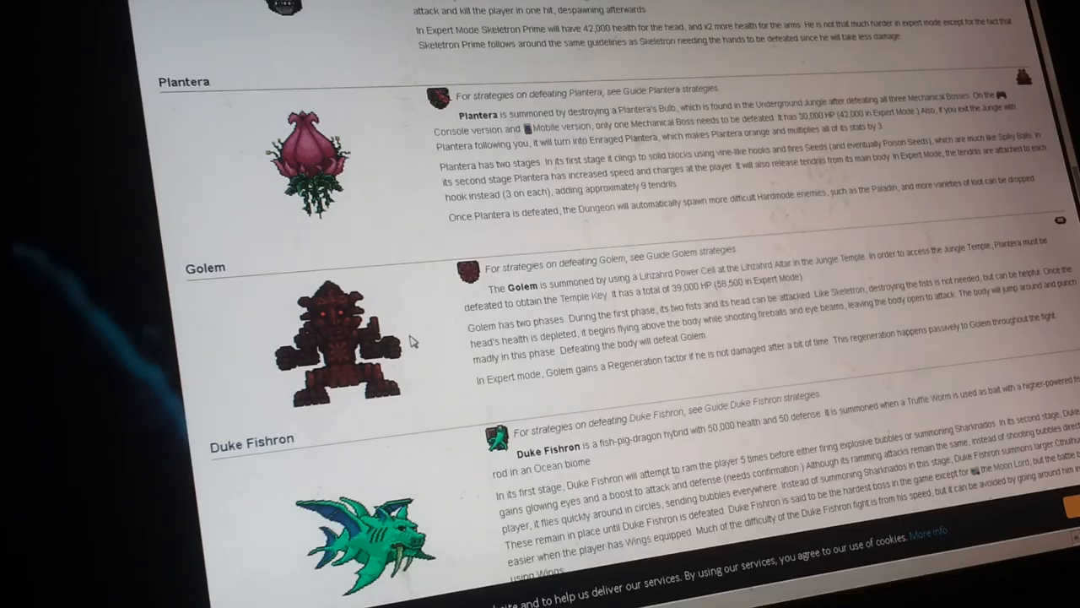
pyautogui.moveTo(353, 405)
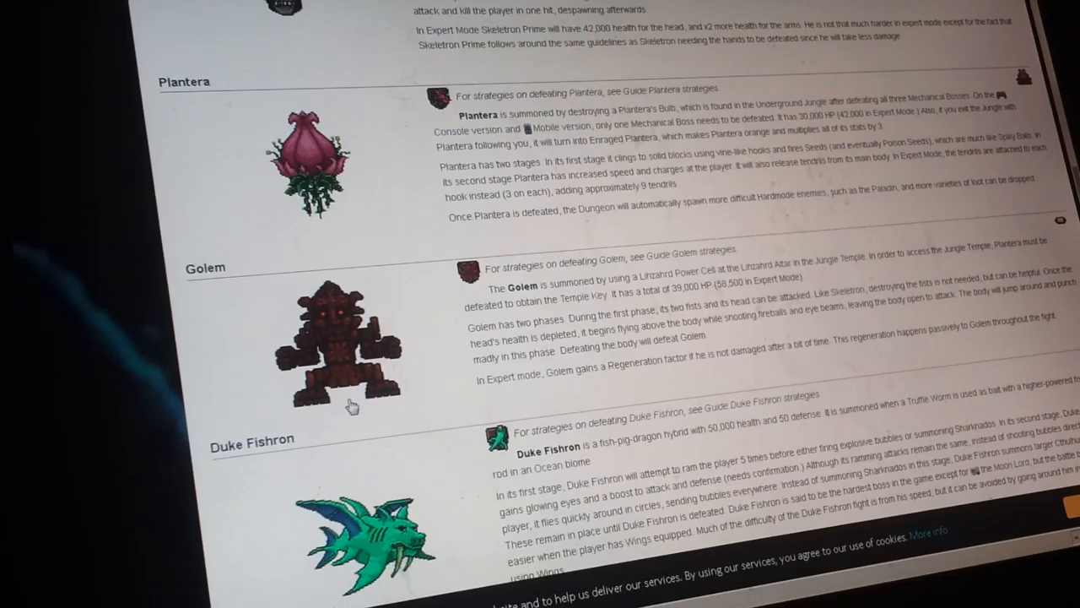
pyautogui.scroll(-3)
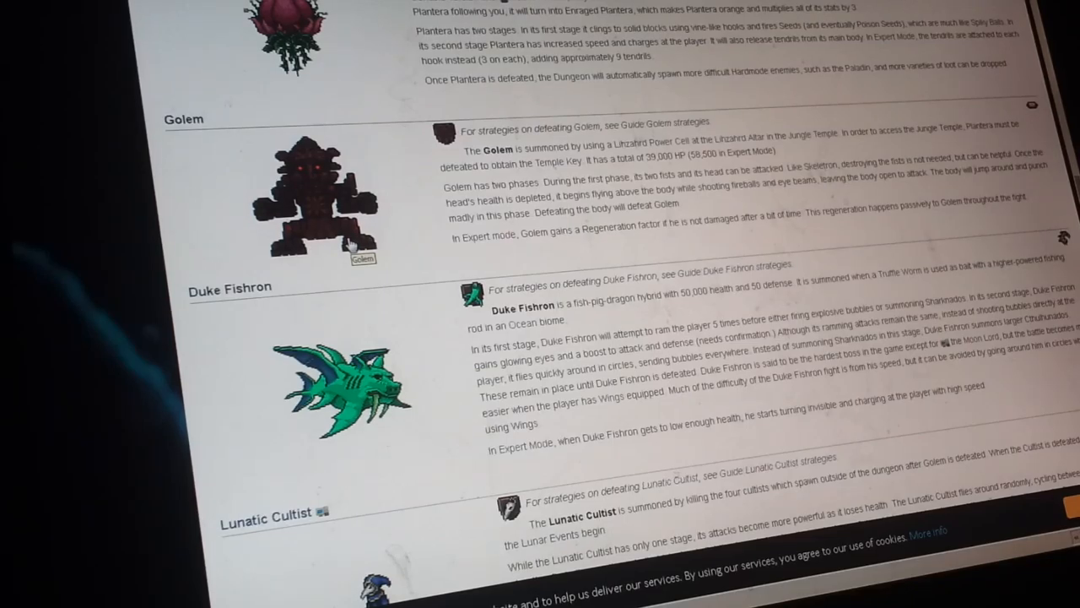
pyautogui.moveTo(419, 329)
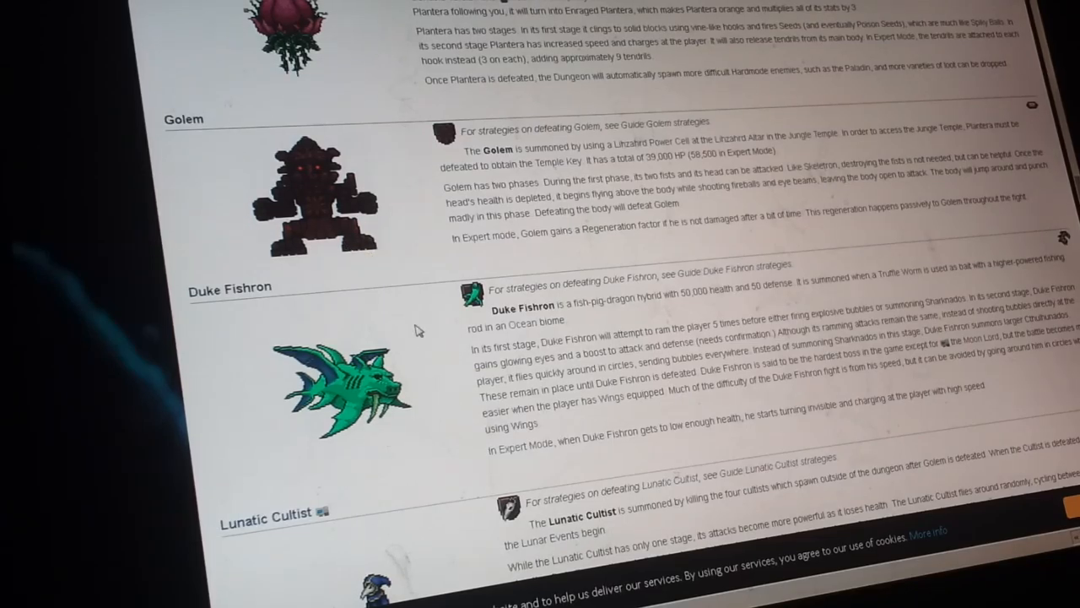
pyautogui.moveTo(408, 386)
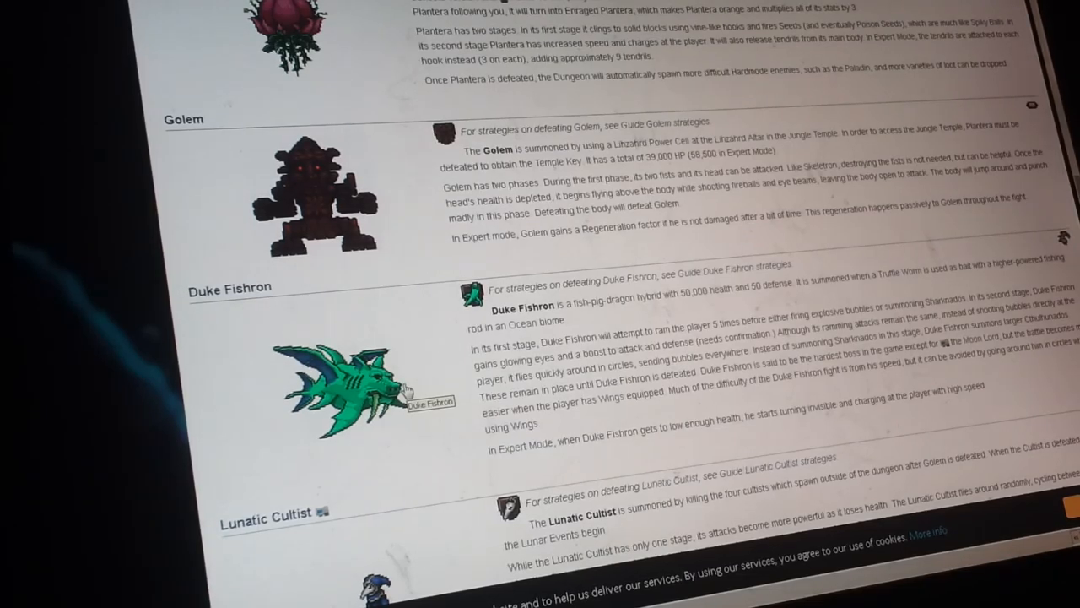
pyautogui.scroll(-3)
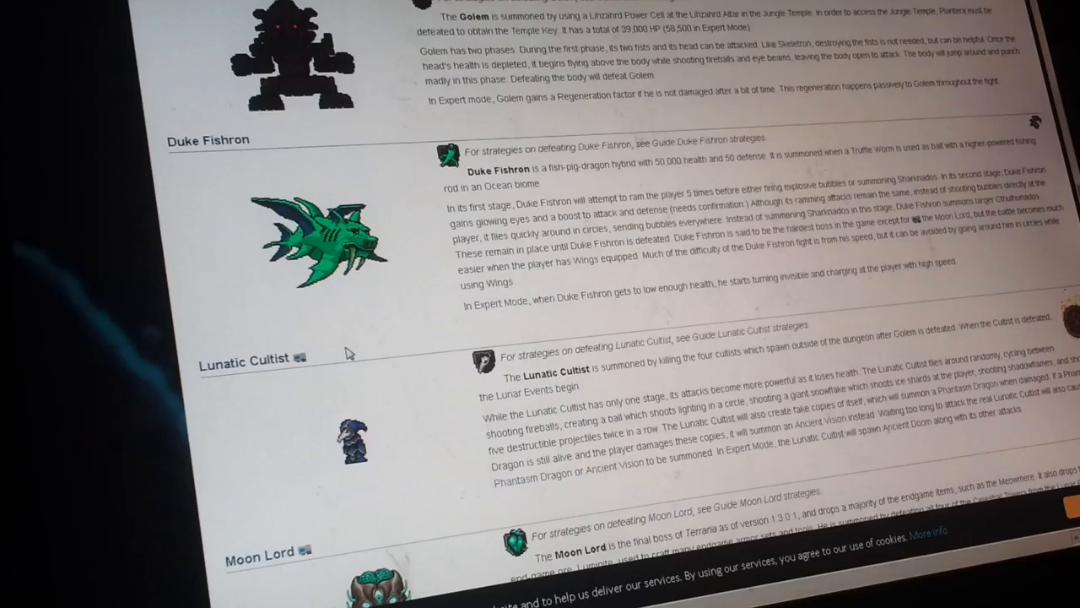
pyautogui.scroll(-3)
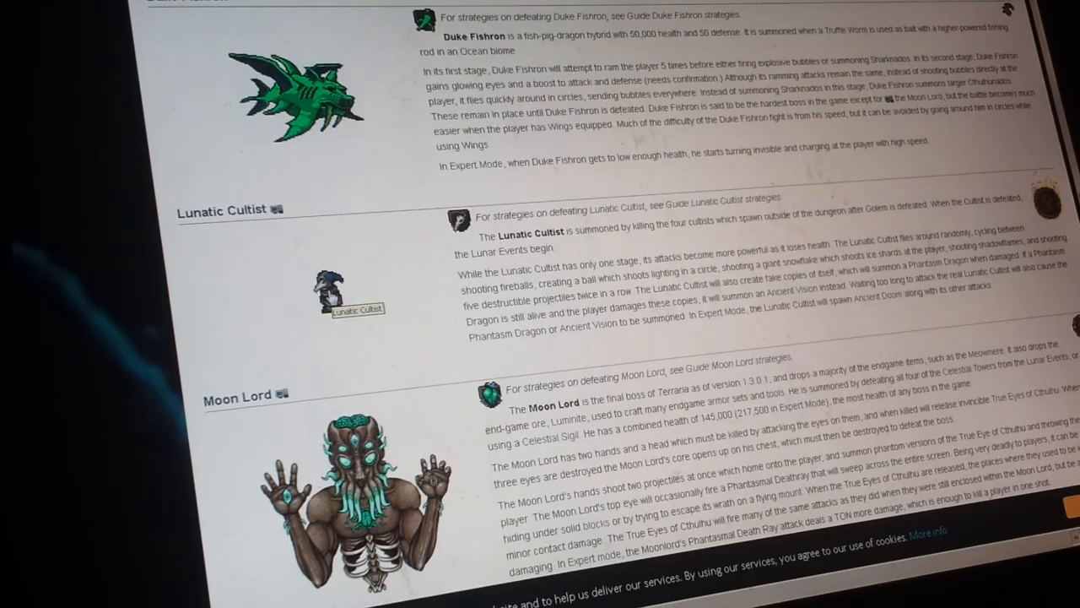
pyautogui.scroll(-3)
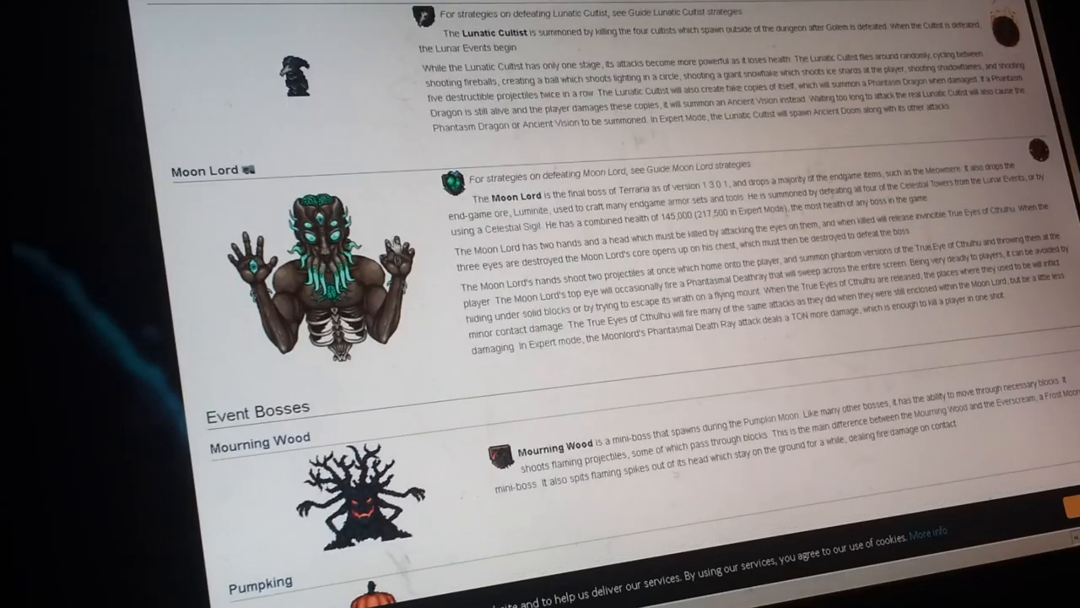
pyautogui.moveTo(397, 262)
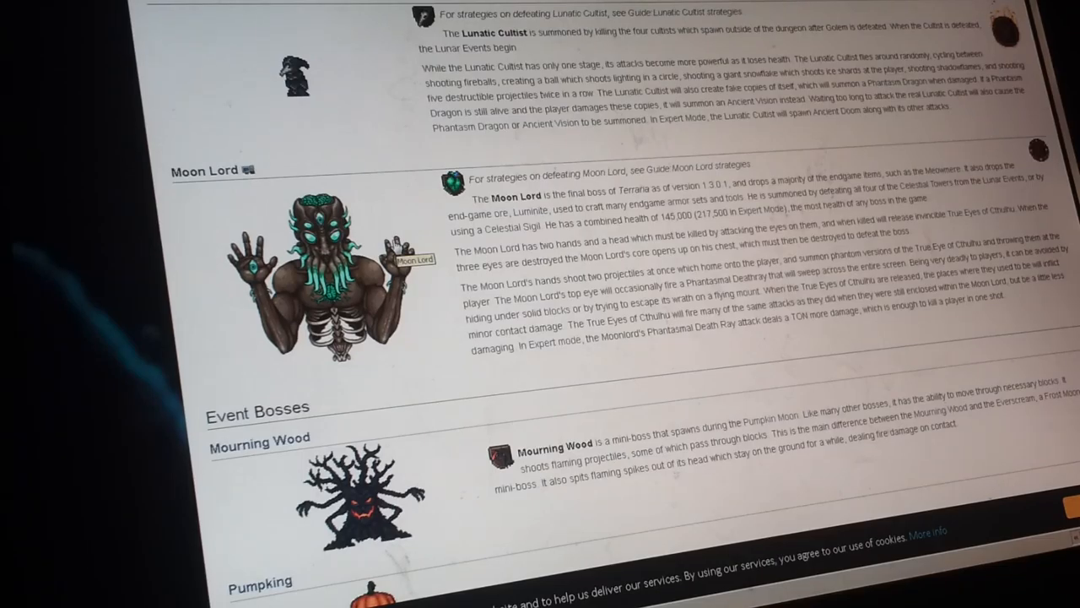
pyautogui.scroll(-3)
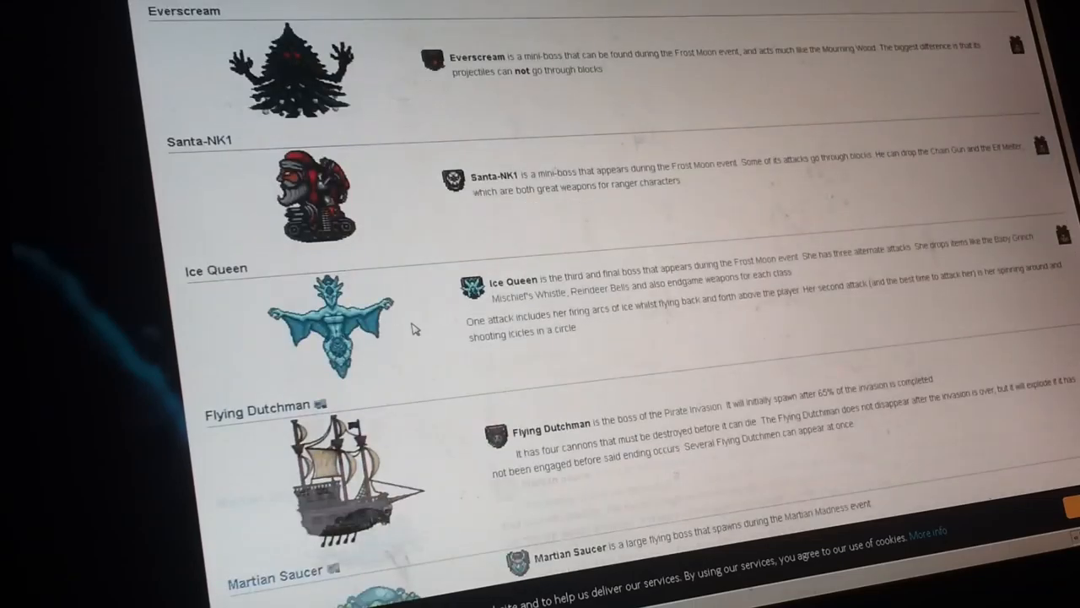
pyautogui.scroll(-3)
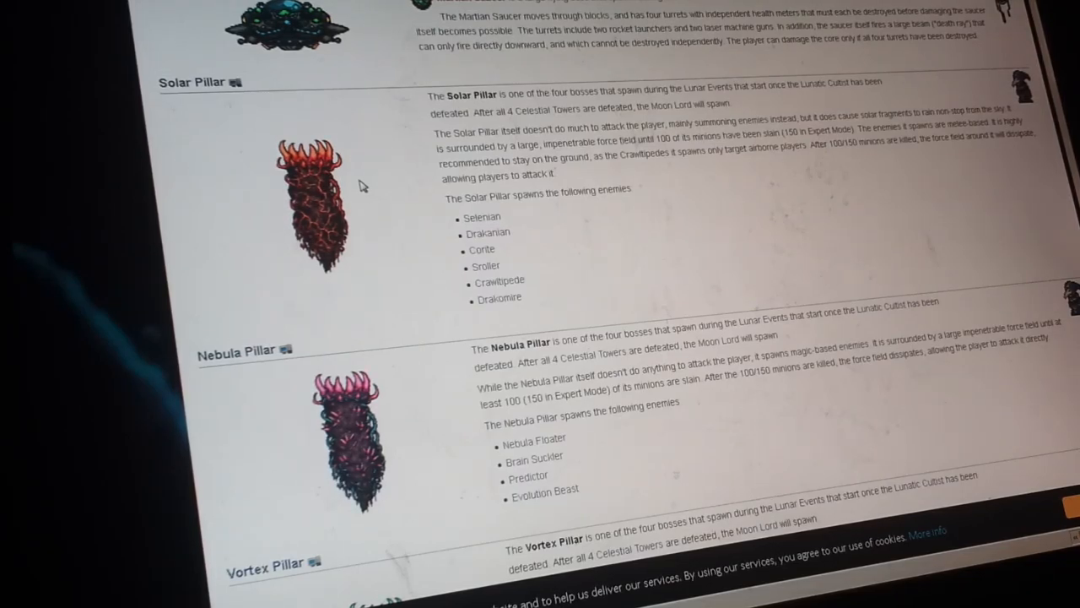
pyautogui.scroll(-3)
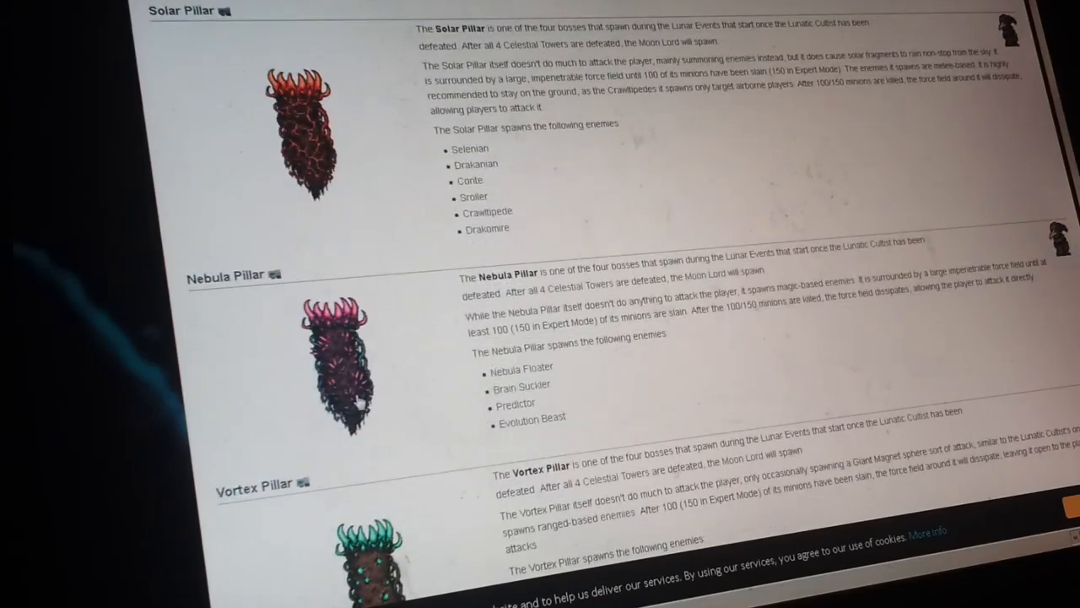
pyautogui.scroll(-3)
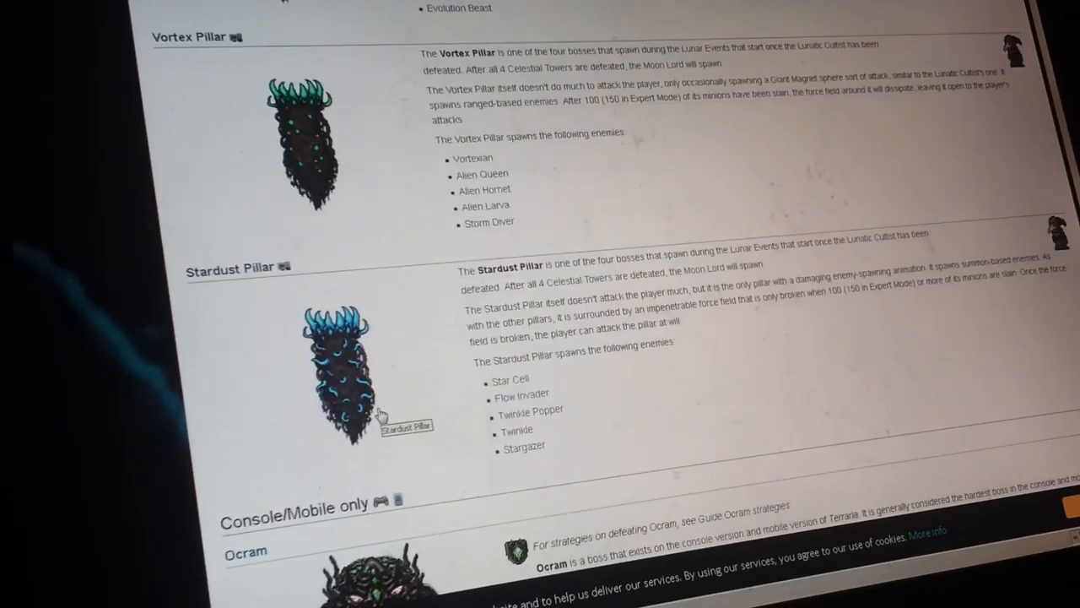
pyautogui.scroll(-3)
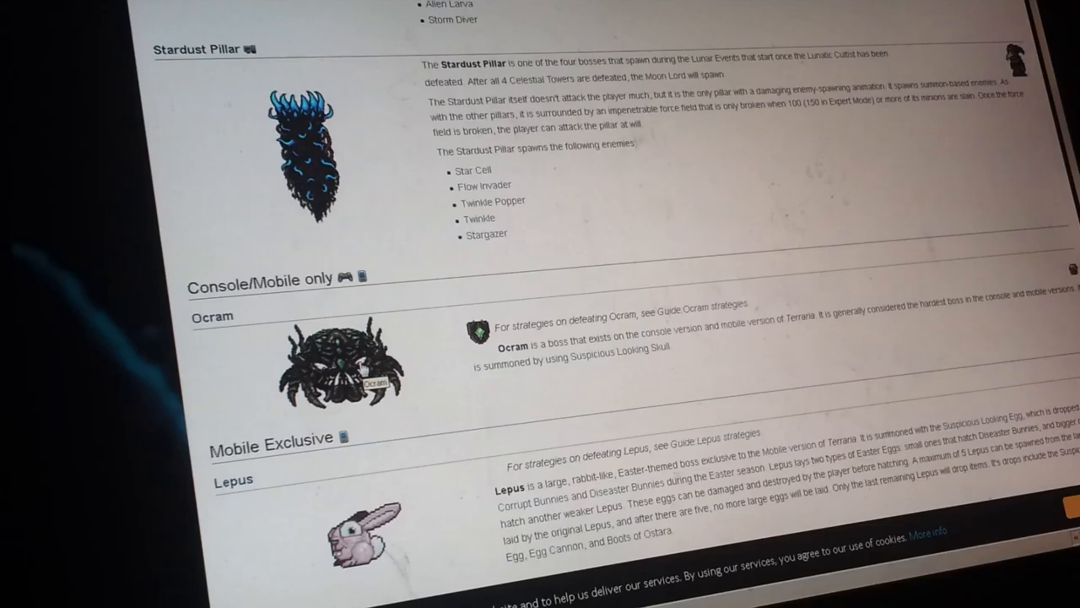
pyautogui.scroll(-3)
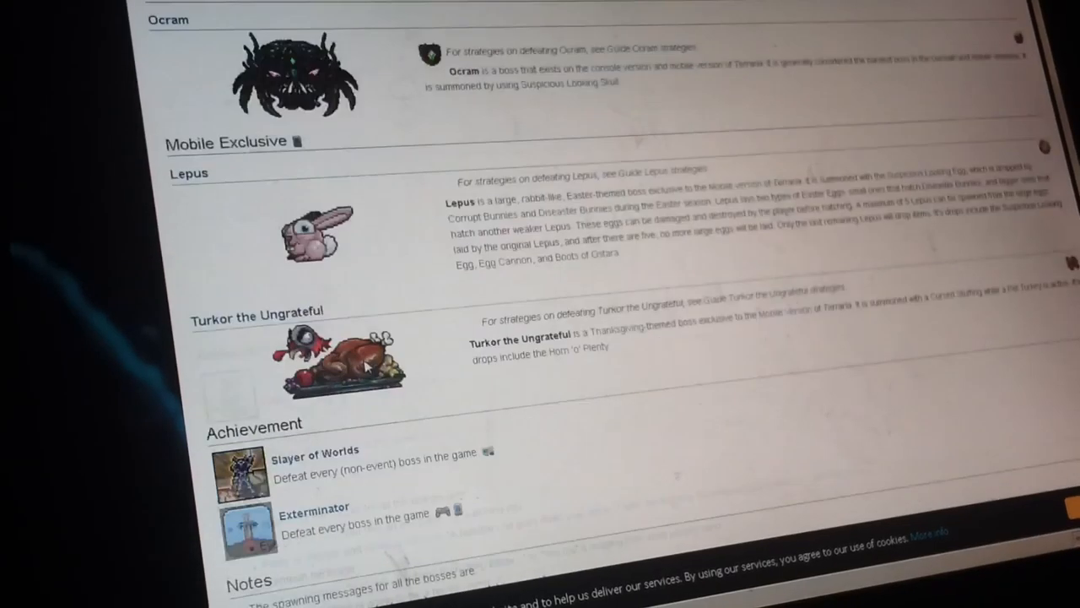
pyautogui.scroll(-3)
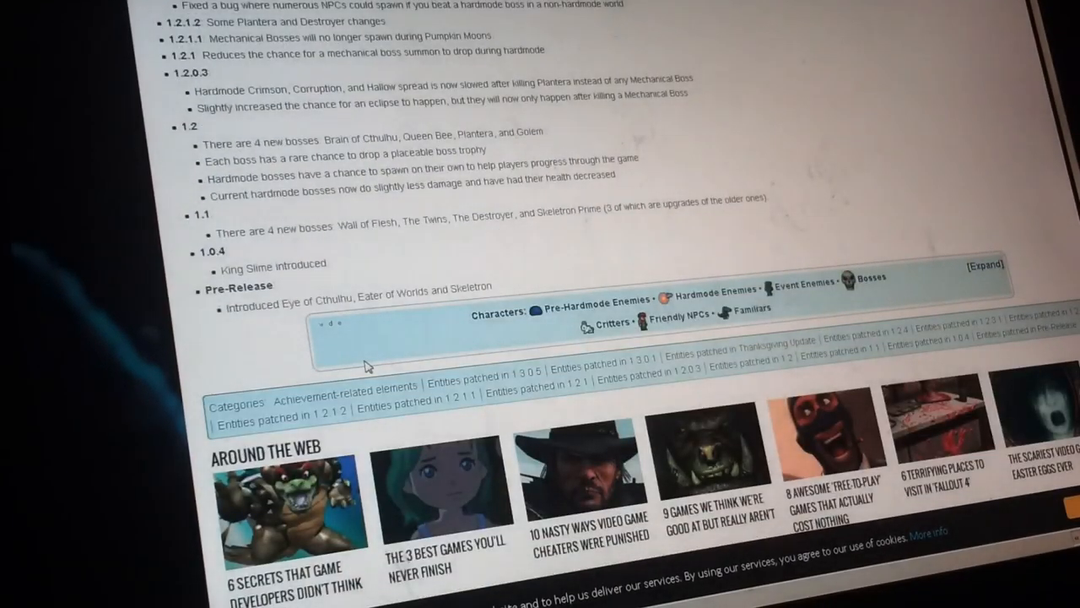